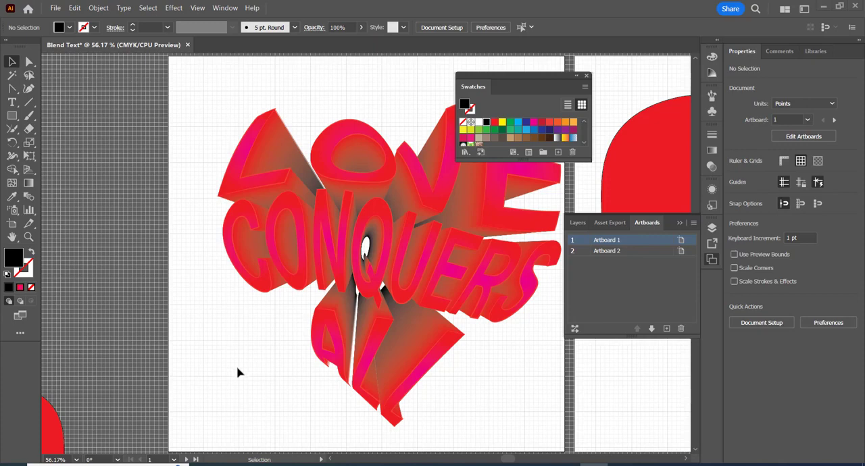
Step: Shift the artwork aside and drag CONQUERS into the heart's middle band
{"action": "left_click_drag", "start_coordinate": [520, 86], "coordinate": [200, 124]}
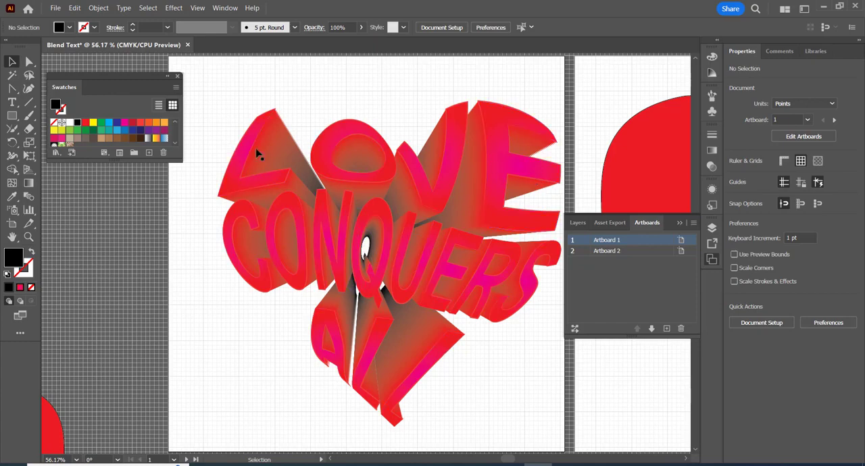
{"action": "mouse_move", "coordinate": [193, 216]}
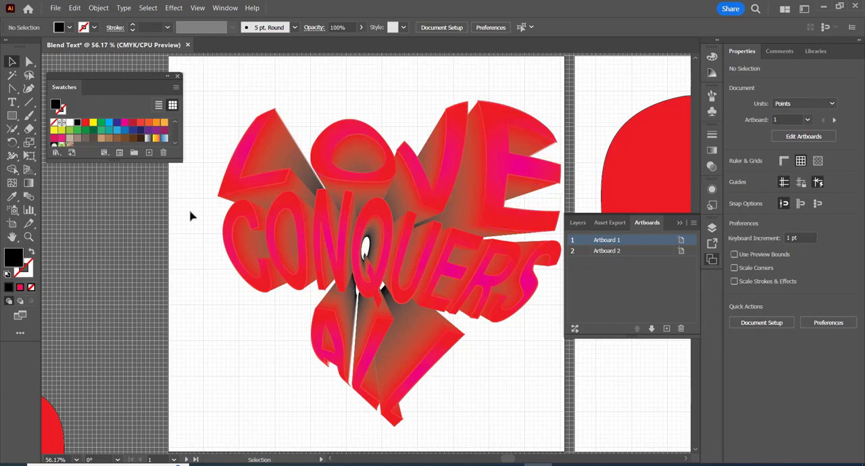
{"action": "mouse_move", "coordinate": [331, 93]}
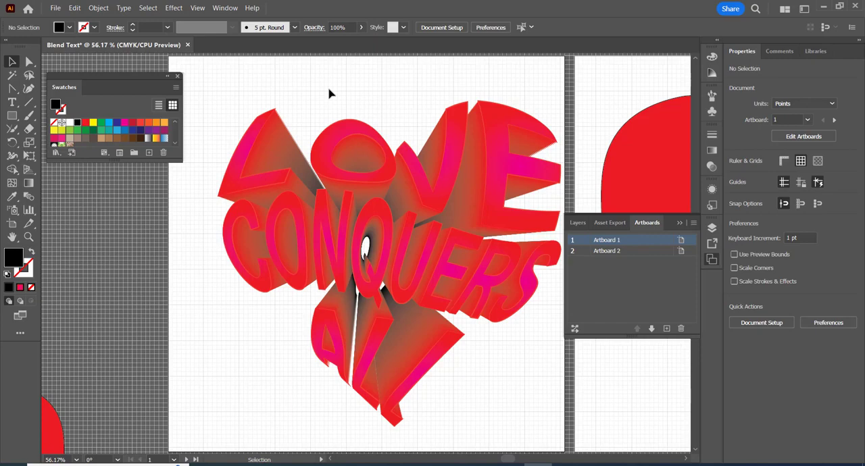
{"action": "mouse_move", "coordinate": [457, 413]}
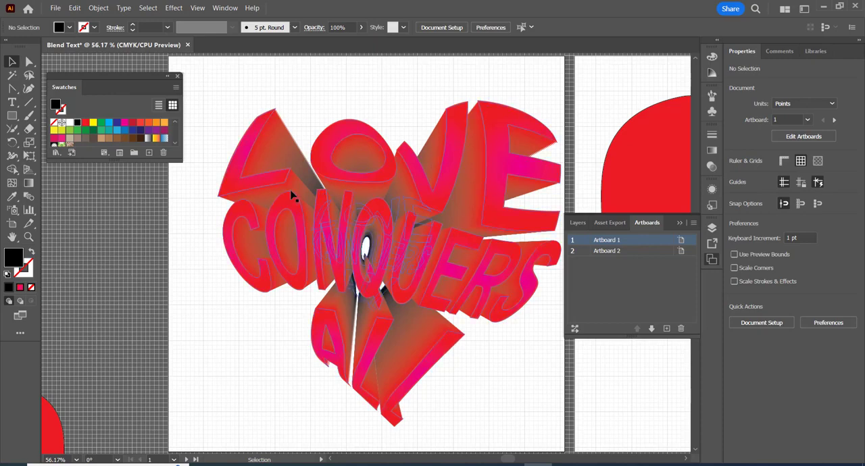
{"action": "mouse_move", "coordinate": [268, 329]}
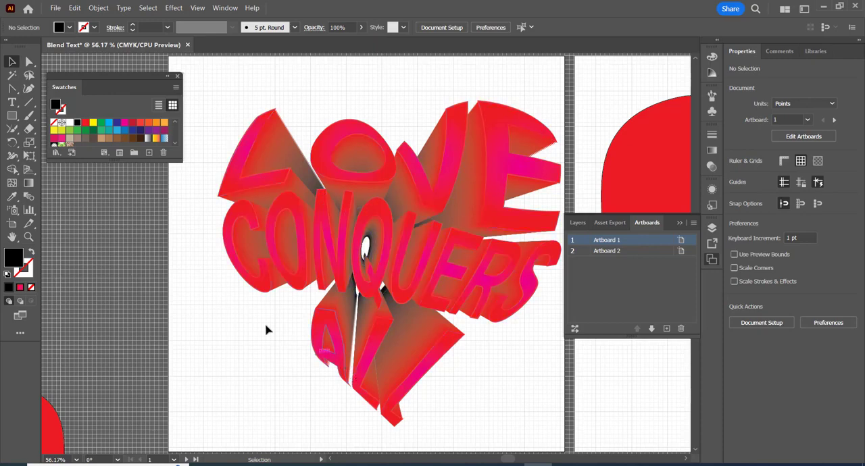
{"action": "mouse_move", "coordinate": [228, 282]}
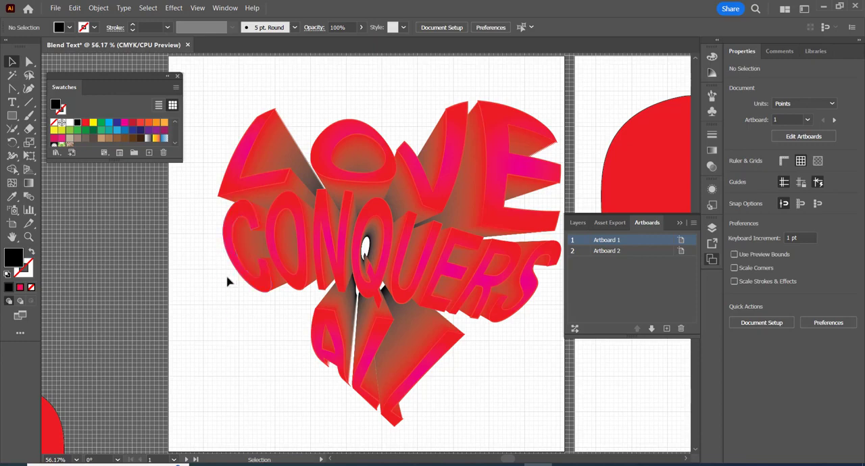
{"action": "mouse_move", "coordinate": [242, 213]}
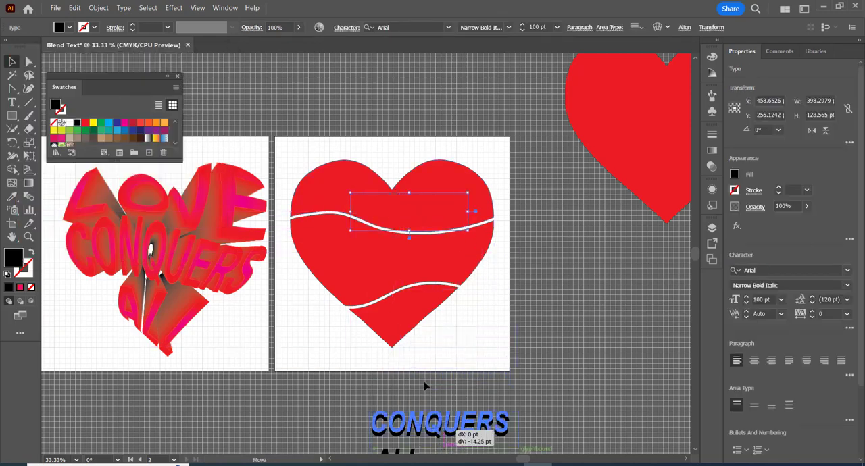
{"action": "left_click_drag", "start_coordinate": [439, 423], "coordinate": [395, 260]}
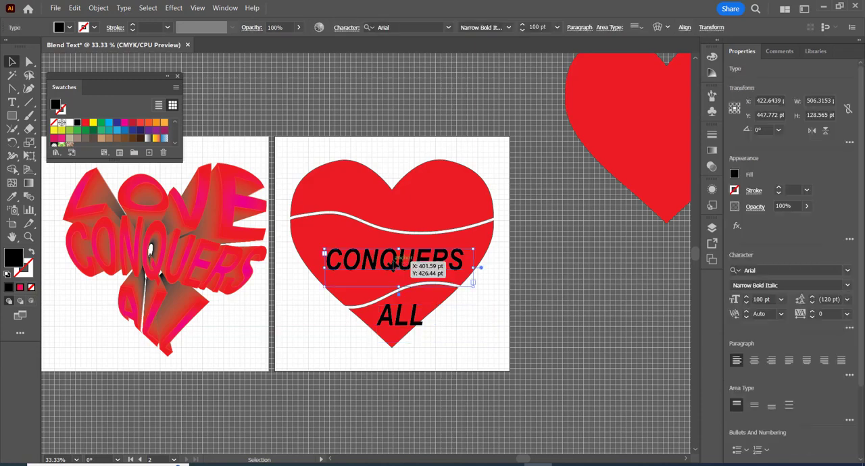
Step: Send the CONQUERS text to the back, behind the heart pieces
{"action": "right_click", "coordinate": [398, 264]}
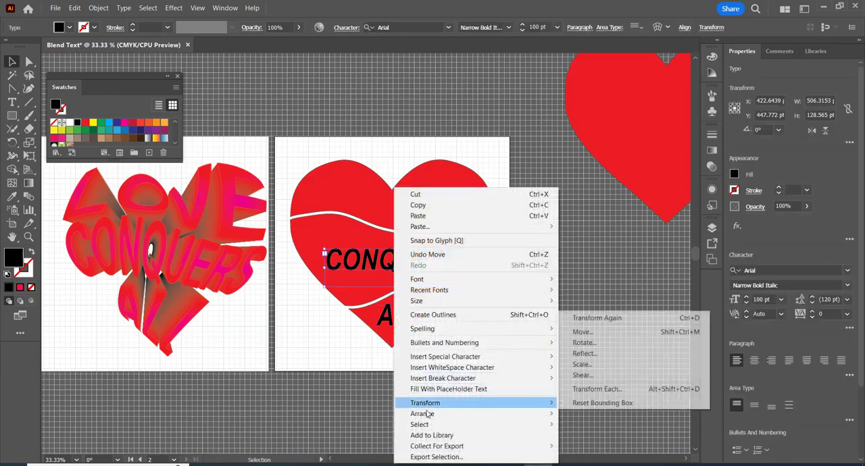
{"action": "mouse_move", "coordinate": [423, 413]}
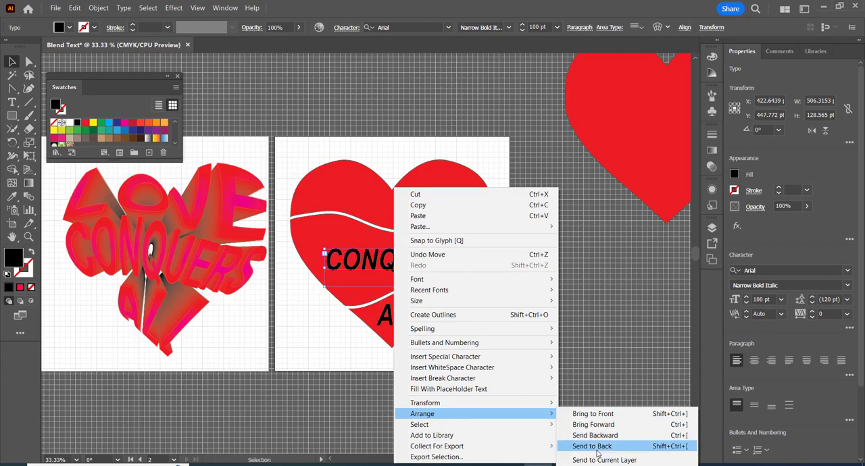
{"action": "left_click", "coordinate": [591, 446]}
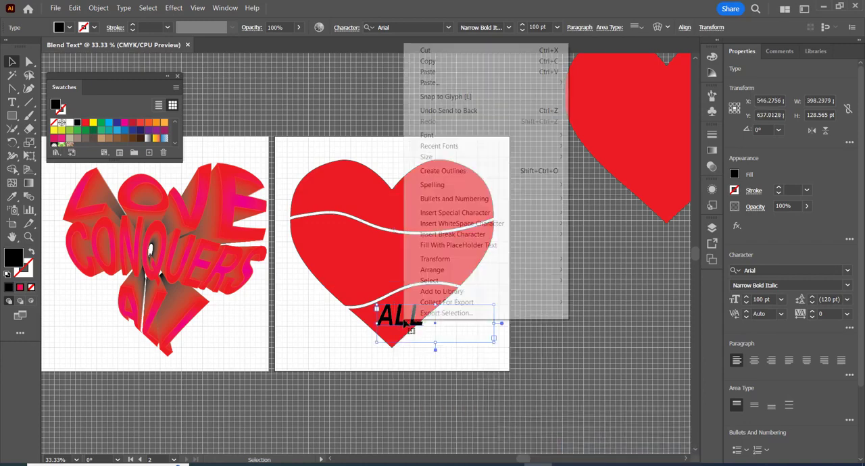
{"action": "mouse_move", "coordinate": [432, 269]}
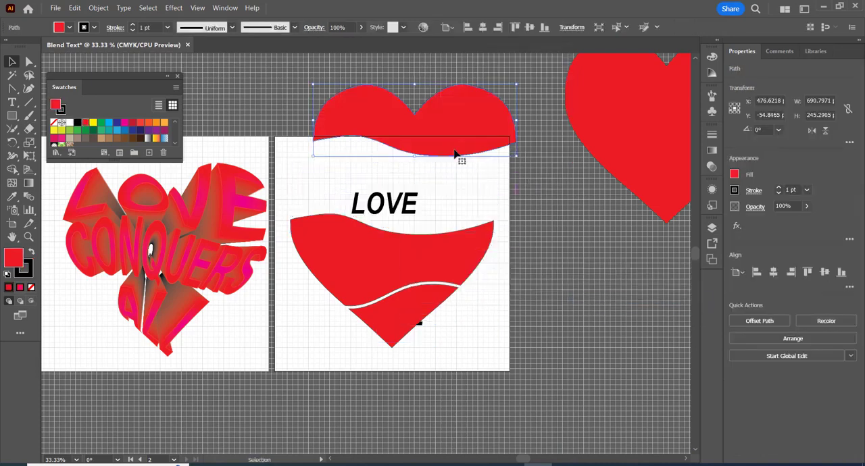
{"action": "mouse_move", "coordinate": [465, 161]}
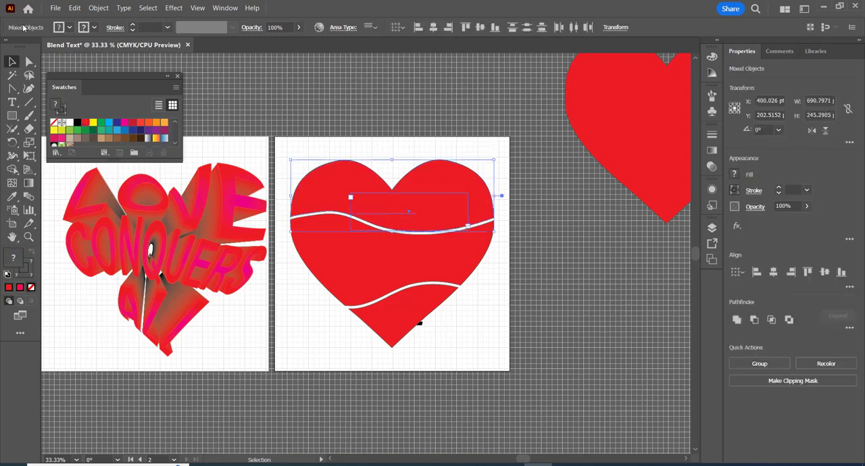
Step: Envelope-distort LOVE and CONQUERS into the top and middle heart bands using Make with Top Object
{"action": "left_click", "coordinate": [114, 9]}
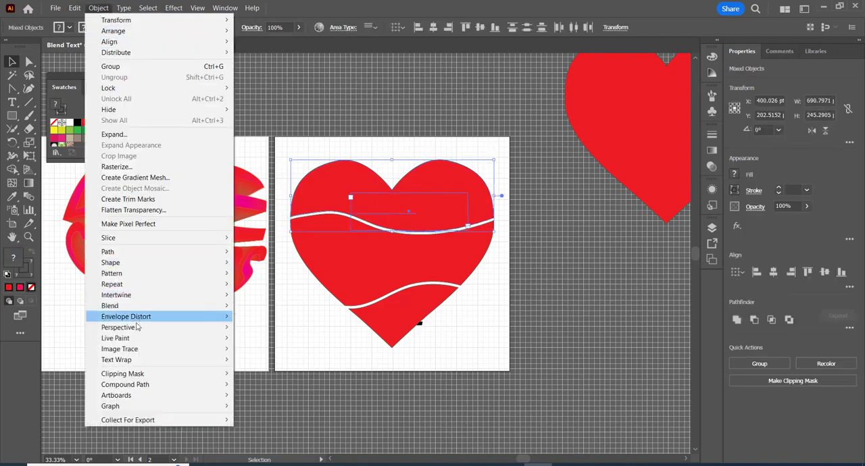
{"action": "mouse_move", "coordinate": [126, 327]}
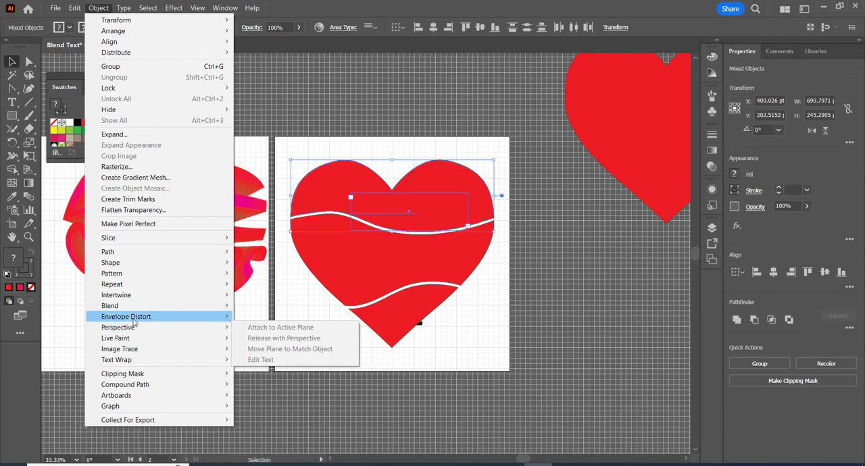
{"action": "mouse_move", "coordinate": [126, 317]}
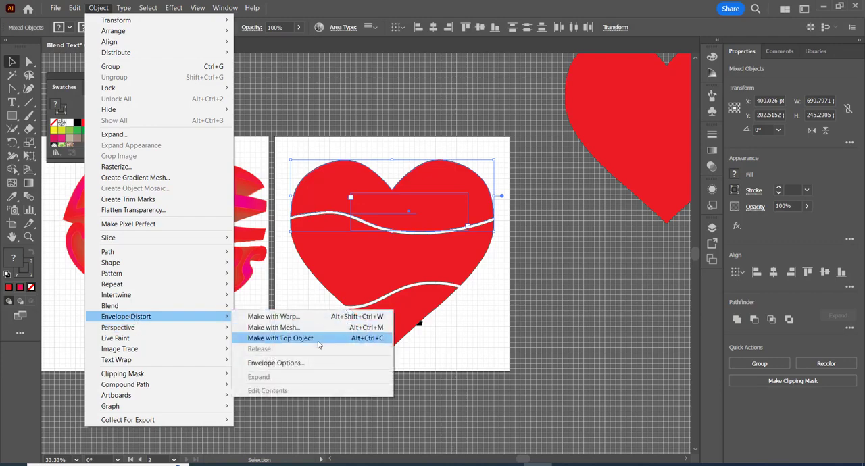
{"action": "left_click", "coordinate": [281, 337]}
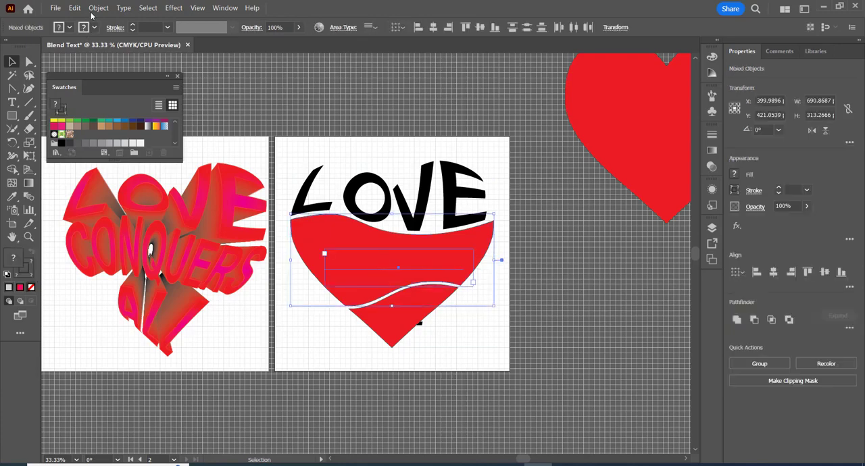
{"action": "left_click", "coordinate": [98, 8]}
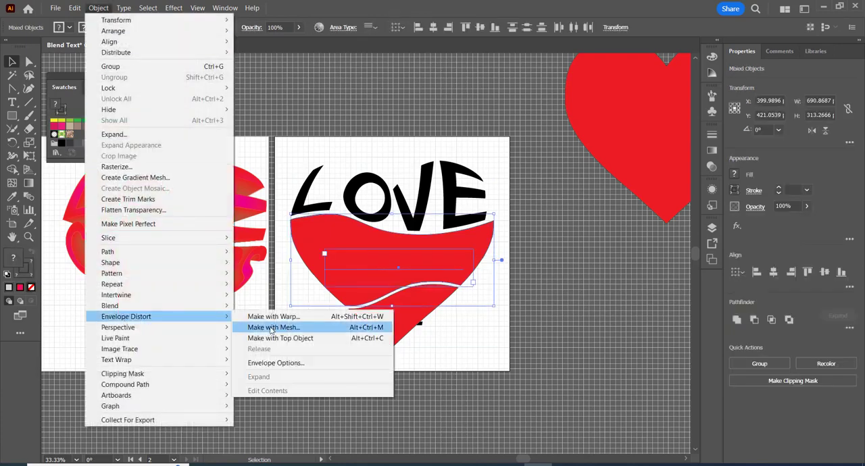
{"action": "left_click", "coordinate": [271, 327]}
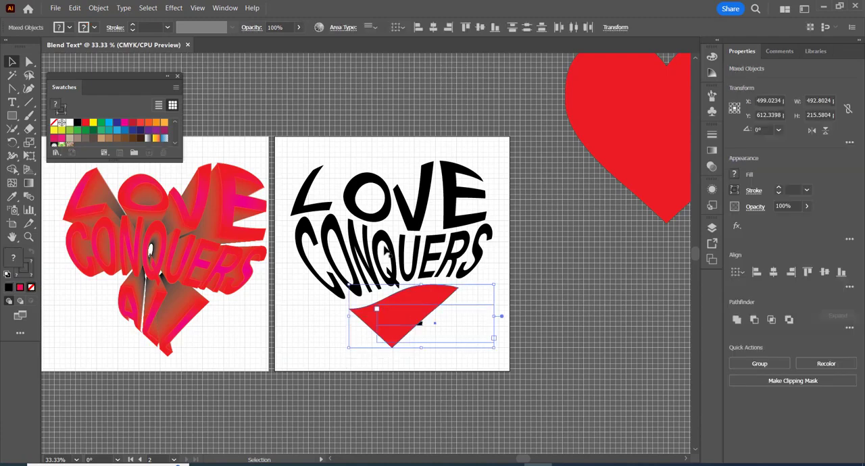
{"action": "left_click", "coordinate": [115, 7]}
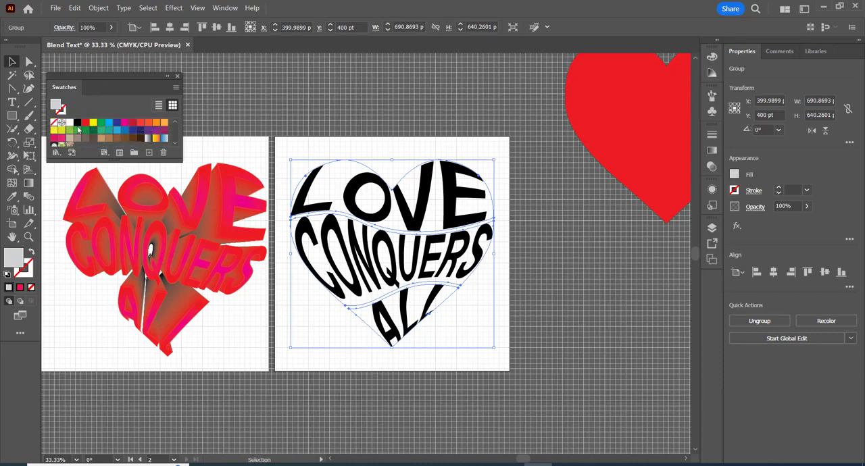
{"action": "mouse_move", "coordinate": [83, 129]}
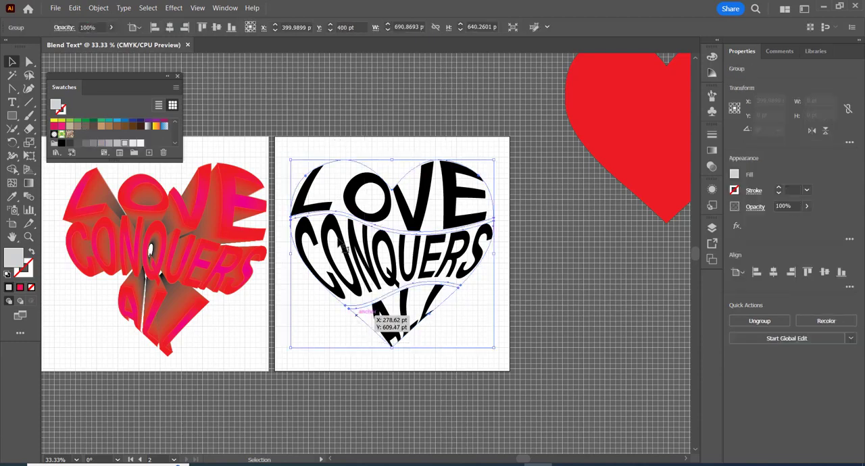
Step: Expand the envelope lettering into plain shapes with Object and Fill, and recolour it red
{"action": "left_click", "coordinate": [78, 8]}
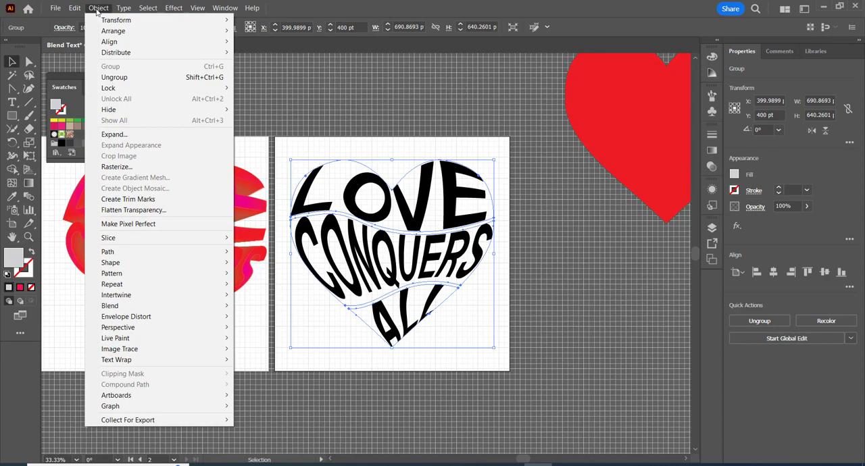
{"action": "left_click", "coordinate": [114, 133]}
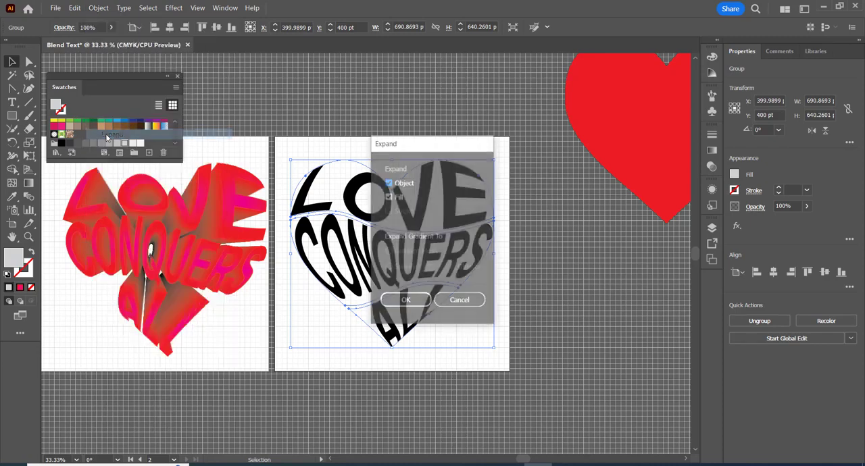
{"action": "left_click", "coordinate": [406, 299]}
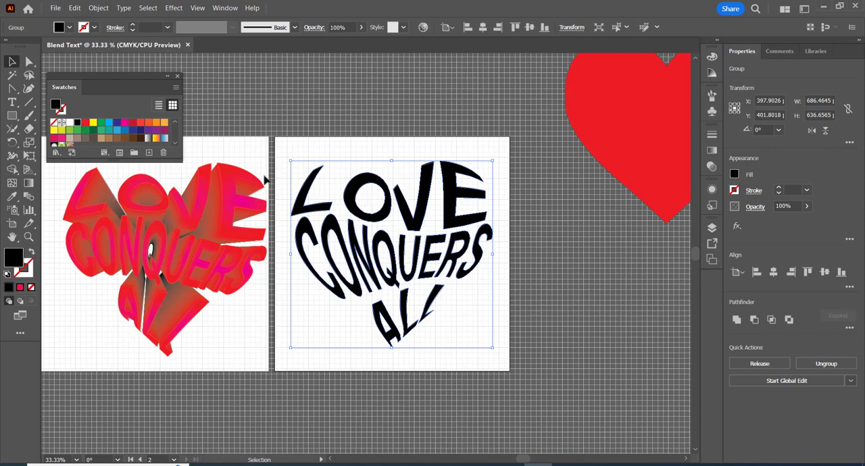
{"action": "left_click", "coordinate": [85, 122]}
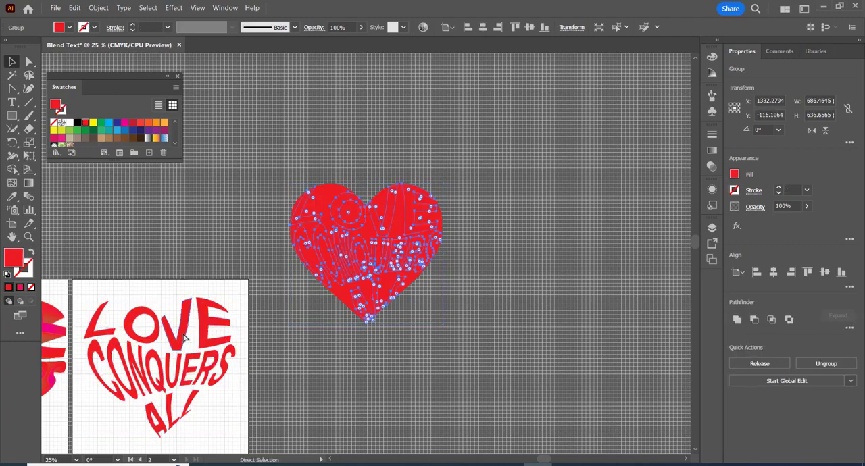
Step: Move the red heart away and recolour the small lettering copy black
{"action": "left_click_drag", "start_coordinate": [388, 270], "coordinate": [331, 402]}
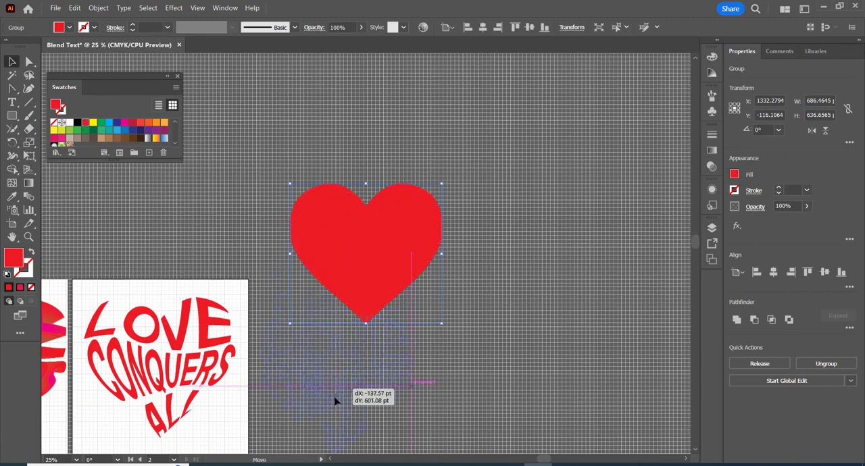
{"action": "left_click_drag", "start_coordinate": [331, 398], "coordinate": [345, 385]}
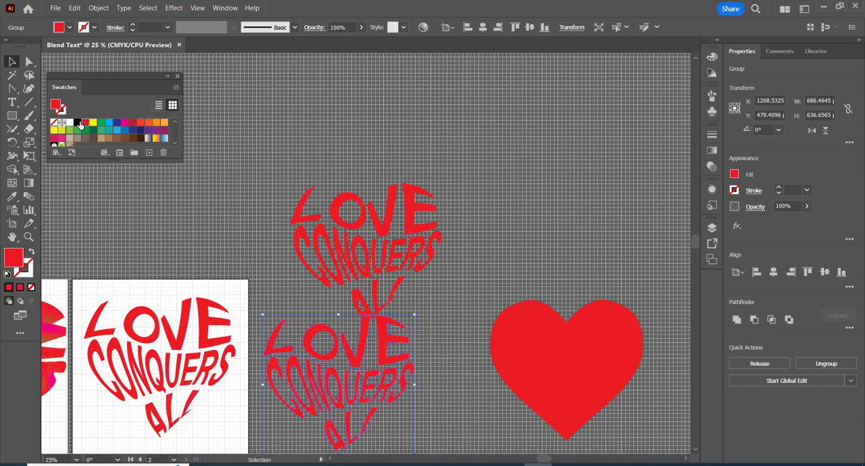
{"action": "left_click", "coordinate": [77, 122]}
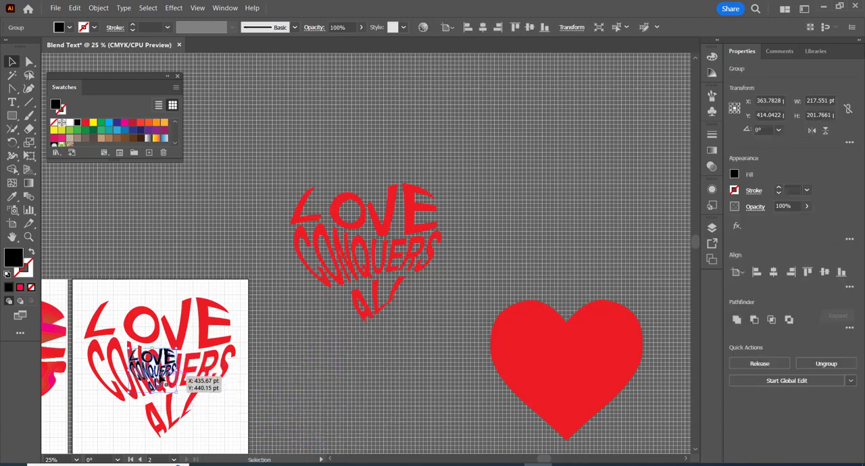
Step: Send the small black lettering behind the red lettering and select both
{"action": "right_click", "coordinate": [152, 368]}
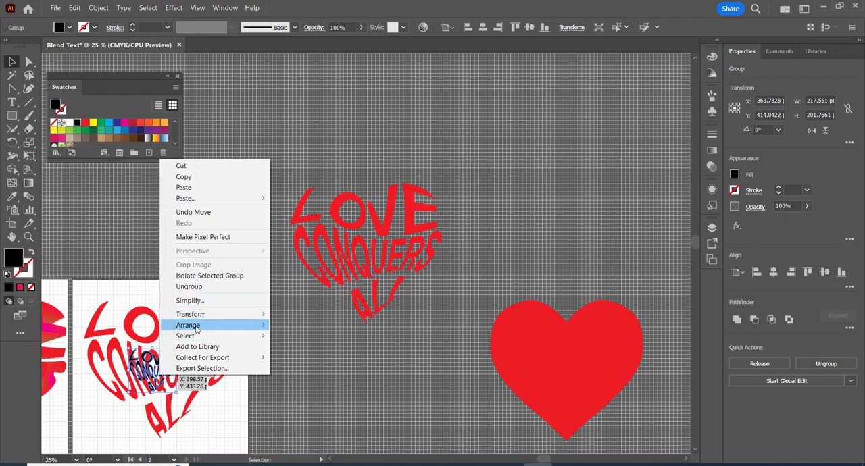
{"action": "left_click", "coordinate": [282, 343]}
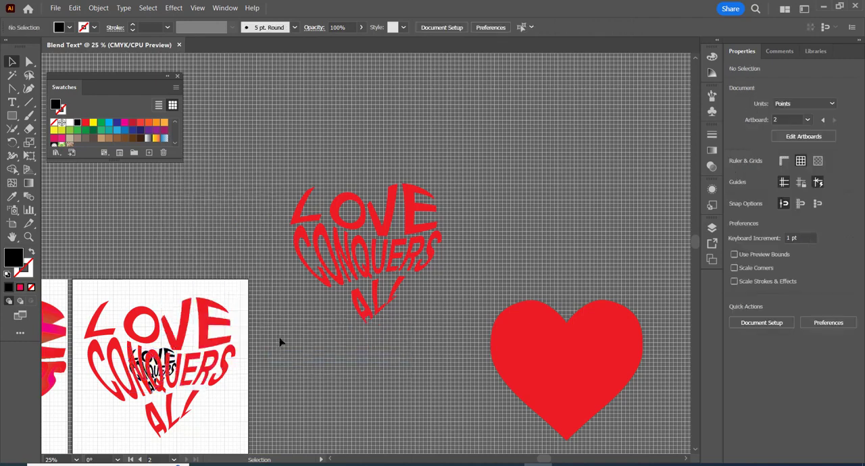
{"action": "left_click", "coordinate": [161, 365]}
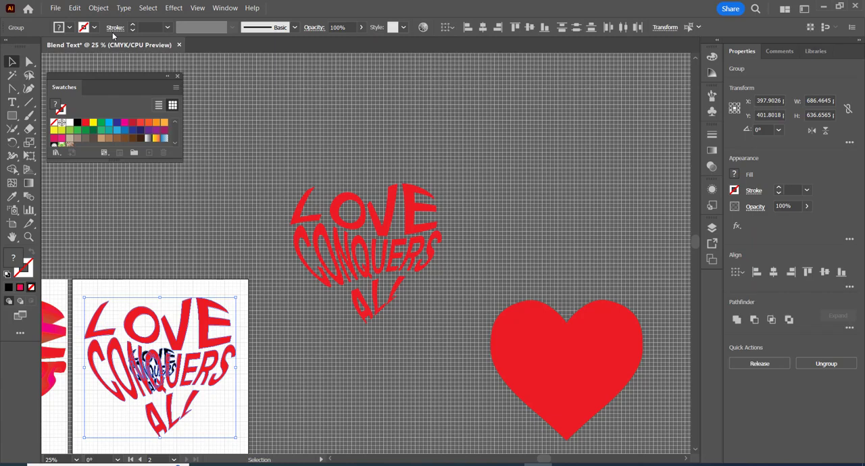
{"action": "left_click", "coordinate": [112, 8]}
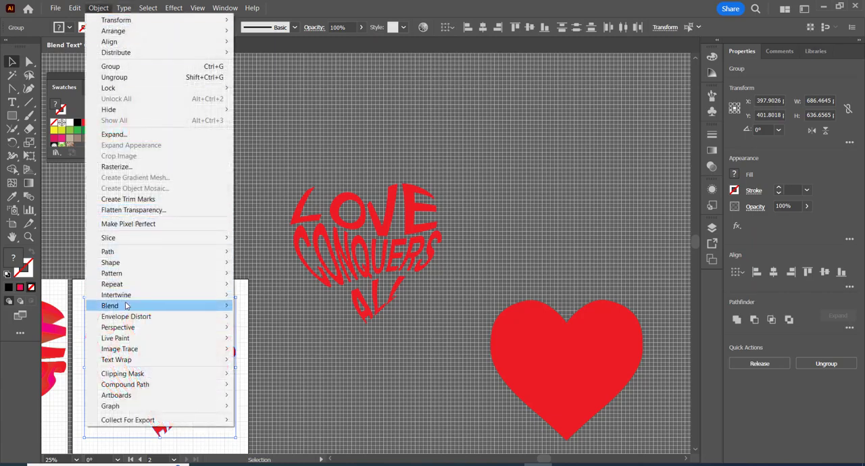
Step: Blend the two heart letterings and set blend options to 100 specified steps
{"action": "left_click", "coordinate": [109, 306]}
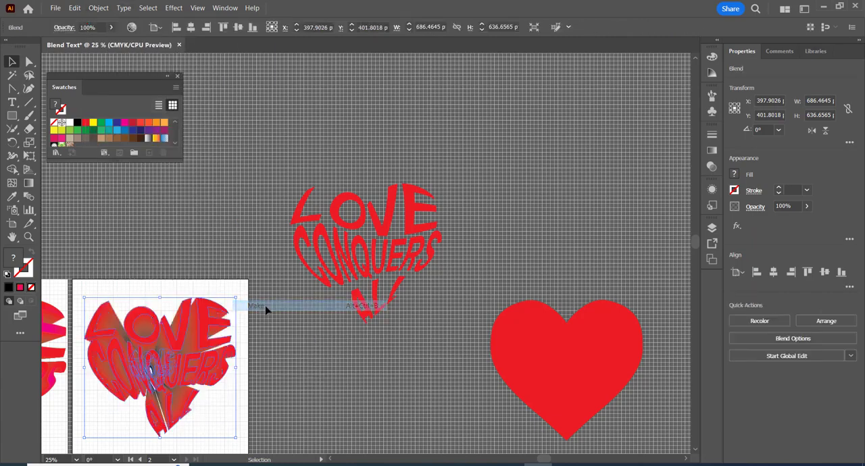
{"action": "left_click", "coordinate": [98, 7]}
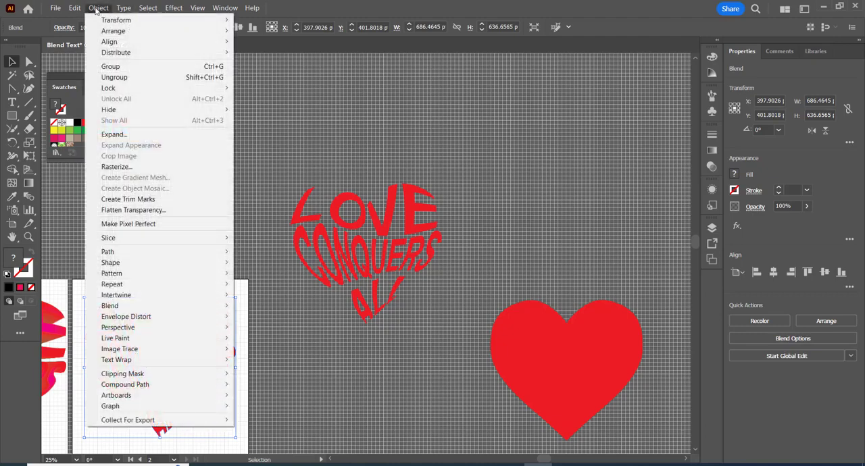
{"action": "mouse_move", "coordinate": [110, 305]}
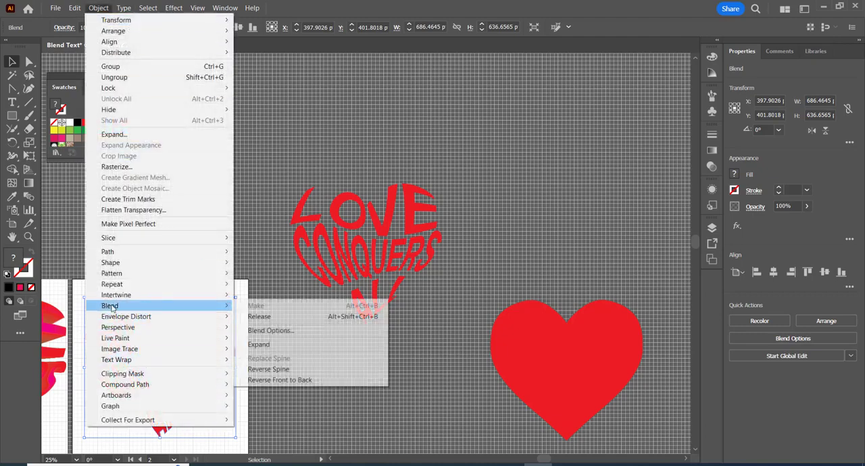
{"action": "left_click", "coordinate": [271, 331]}
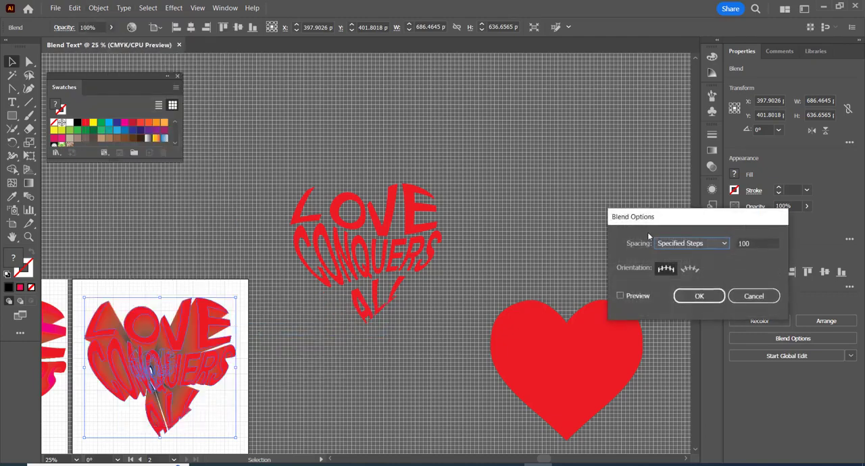
{"action": "left_click_drag", "start_coordinate": [696, 216], "coordinate": [534, 126]}
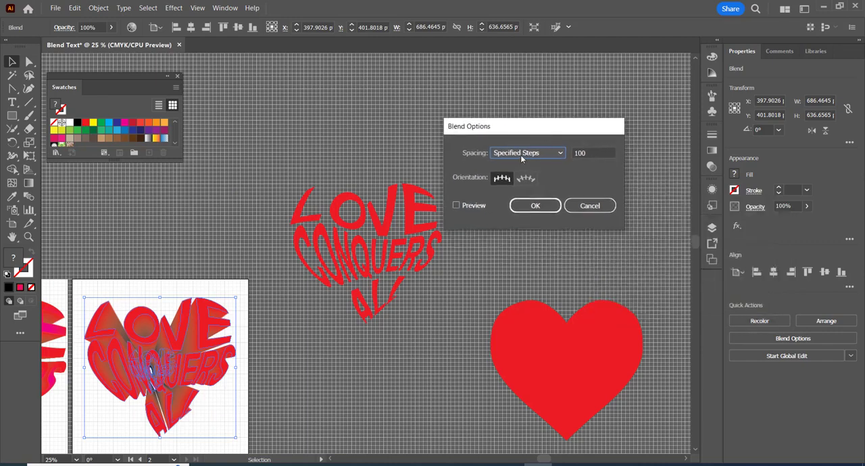
{"action": "left_click", "coordinate": [535, 206]}
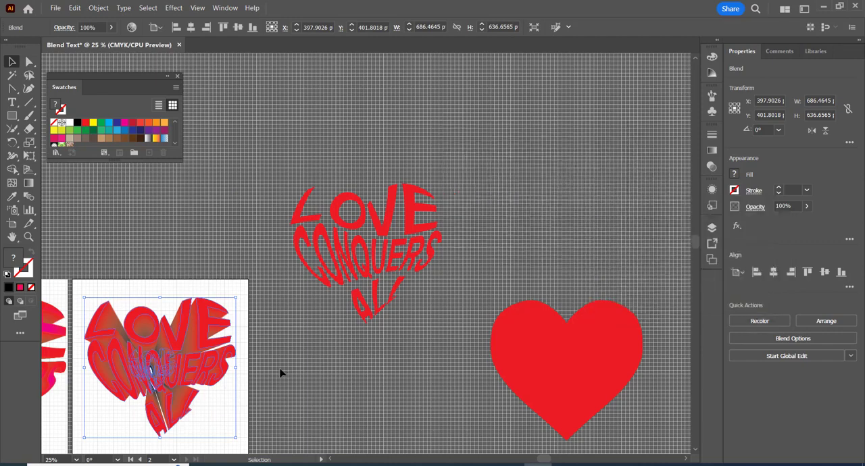
{"action": "mouse_move", "coordinate": [281, 377]}
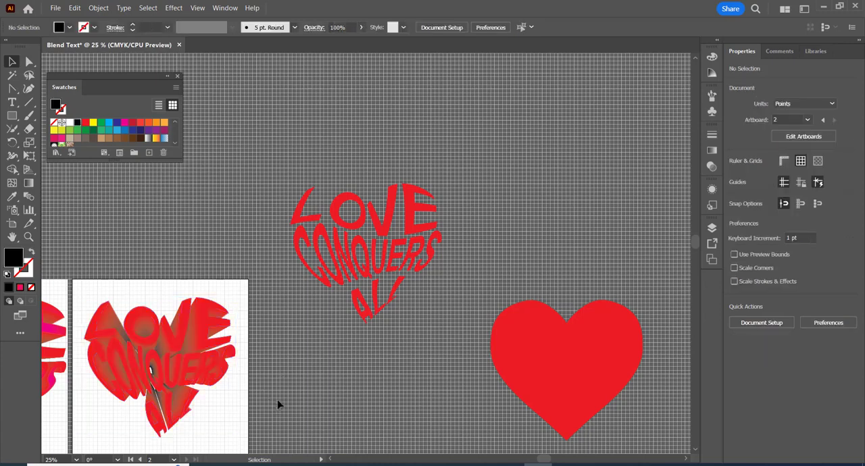
{"action": "mouse_move", "coordinate": [352, 340]}
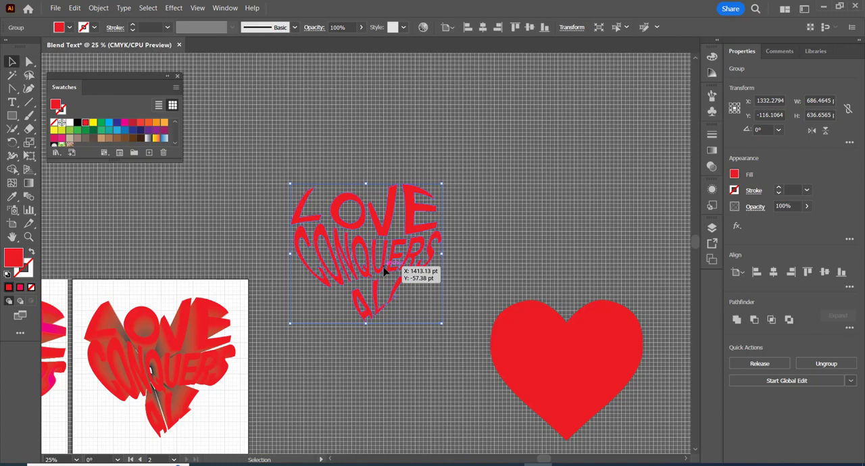
{"action": "mouse_move", "coordinate": [679, 154]}
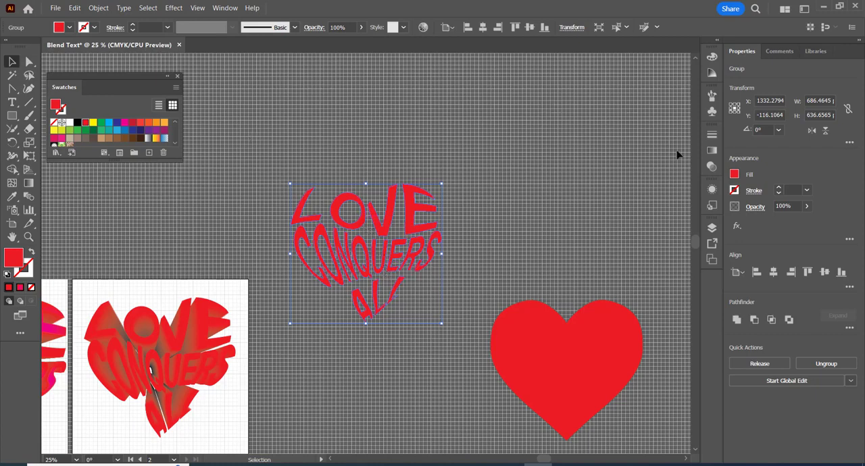
Step: Fill the centre lettering with Red Radial from the Simple Radial gradient library
{"action": "left_click", "coordinate": [56, 152]}
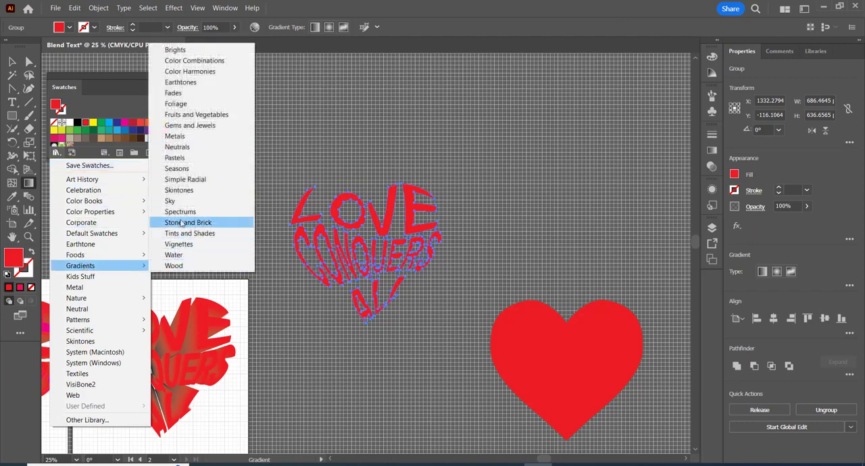
{"action": "mouse_move", "coordinate": [177, 168]}
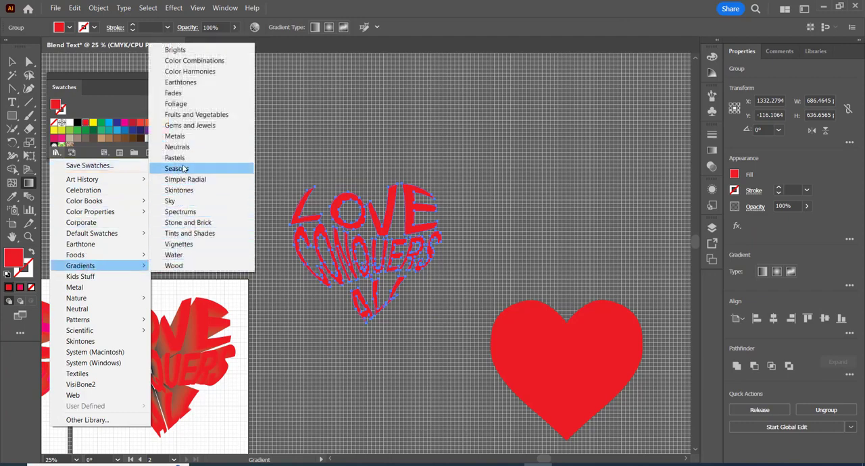
{"action": "mouse_move", "coordinate": [185, 179]}
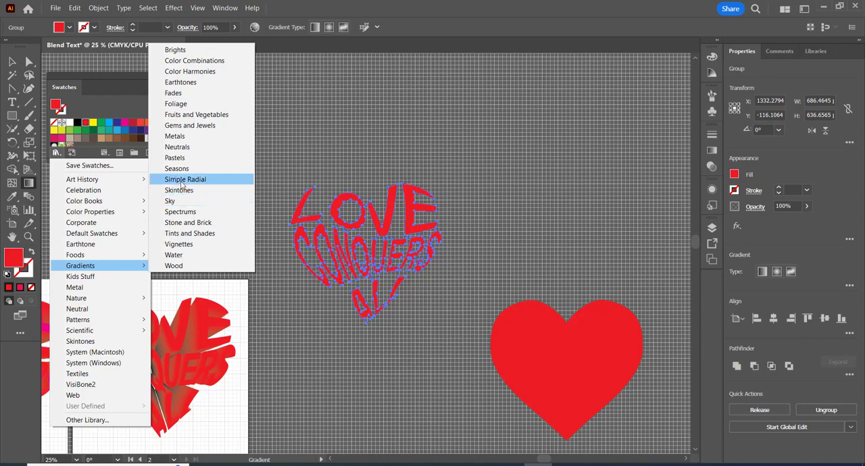
{"action": "left_click", "coordinate": [185, 179]}
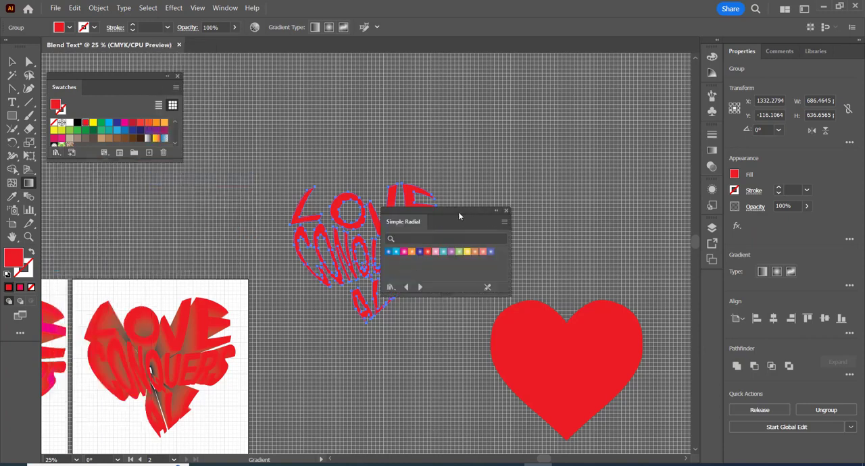
{"action": "left_click_drag", "start_coordinate": [460, 216], "coordinate": [561, 143]}
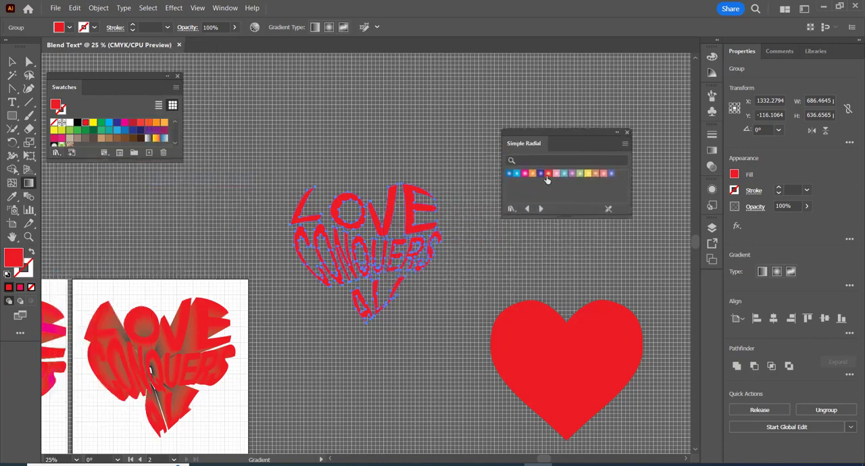
{"action": "left_click", "coordinate": [544, 173]}
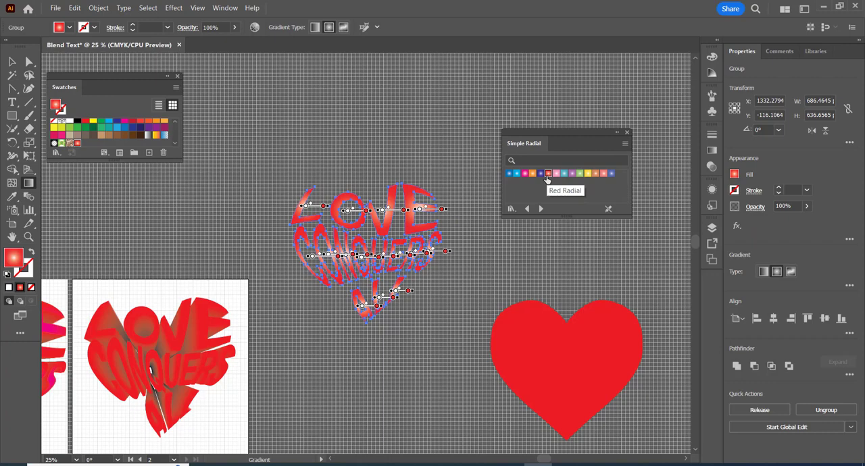
{"action": "mouse_move", "coordinate": [552, 199]}
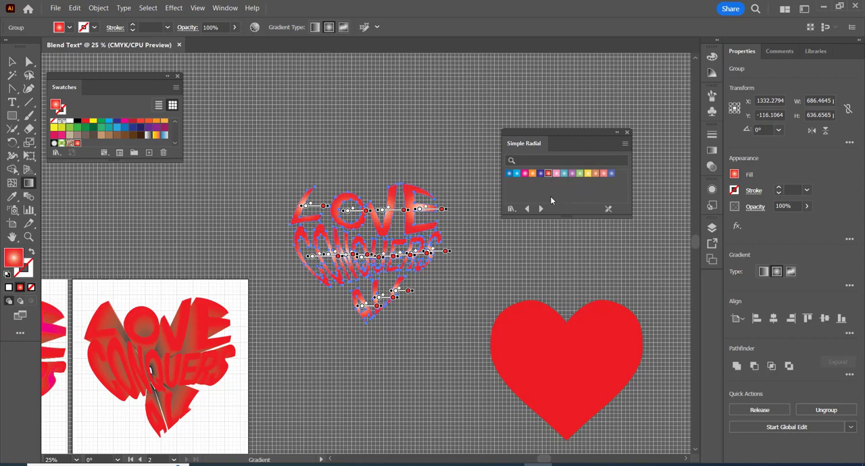
{"action": "mouse_move", "coordinate": [549, 217]}
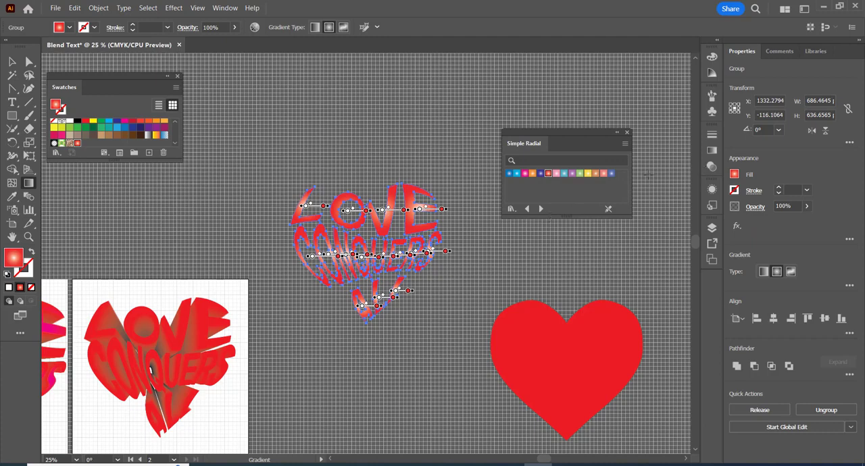
{"action": "mouse_move", "coordinate": [721, 171]}
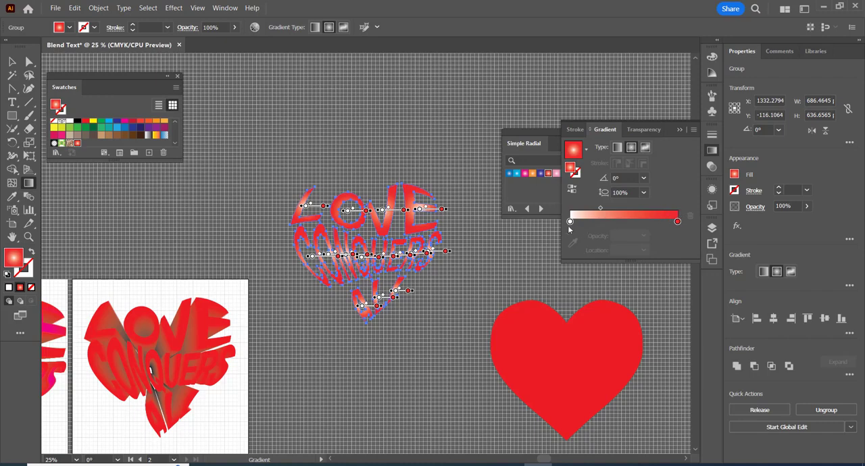
{"action": "mouse_move", "coordinate": [124, 125]}
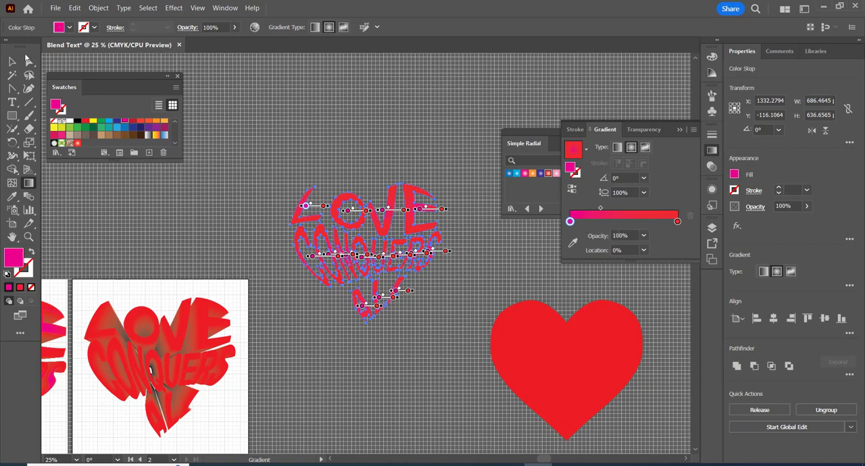
Step: Select the centre heart lettering to edit its gradient
{"action": "left_click", "coordinate": [388, 216]}
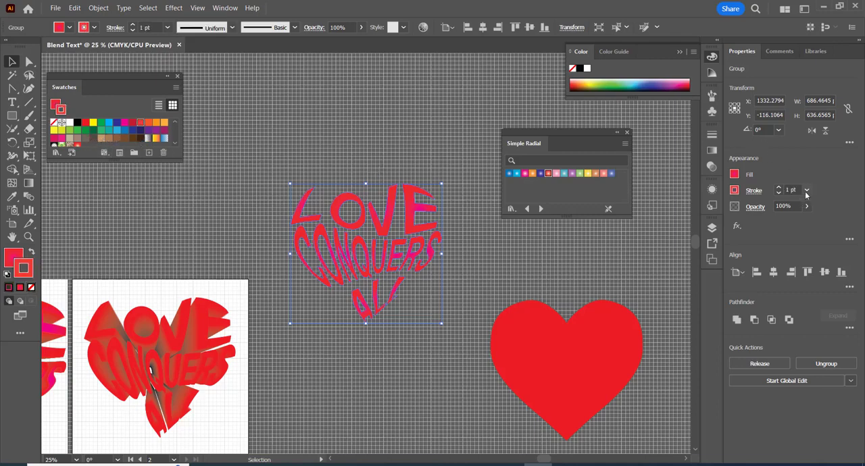
Step: Raise the lettering's stroke weight to 2 pt, then deselect and reselect it
{"action": "left_click", "coordinate": [806, 194]}
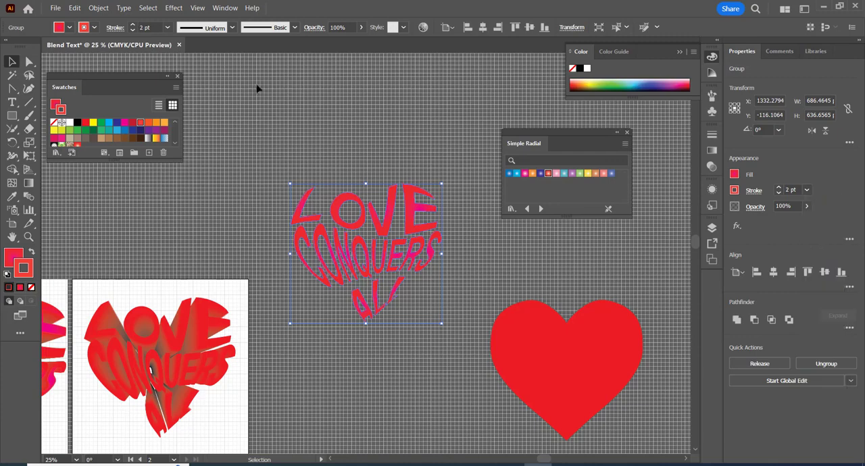
{"action": "left_click", "coordinate": [234, 28]}
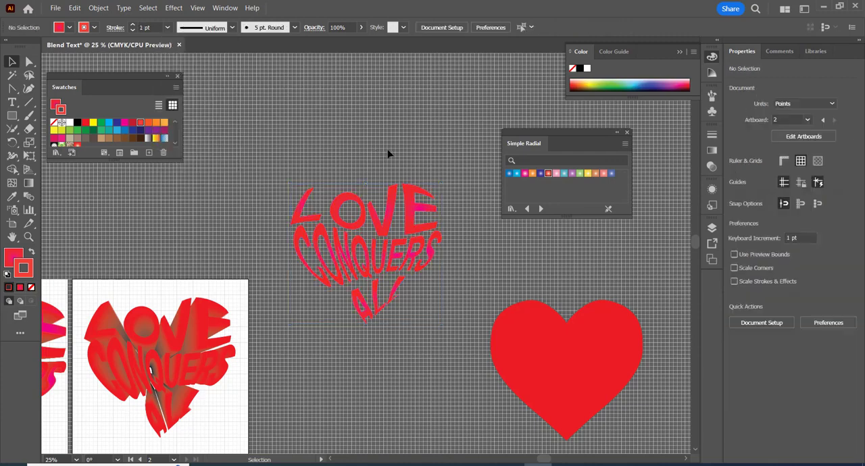
{"action": "left_click", "coordinate": [391, 220]}
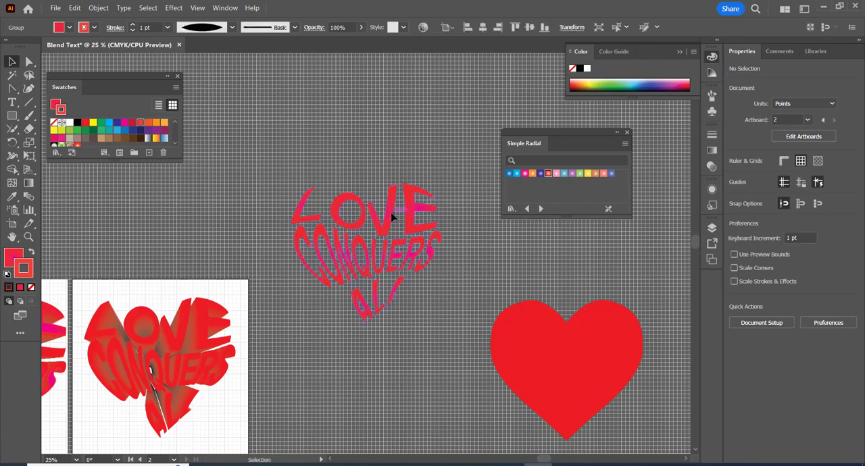